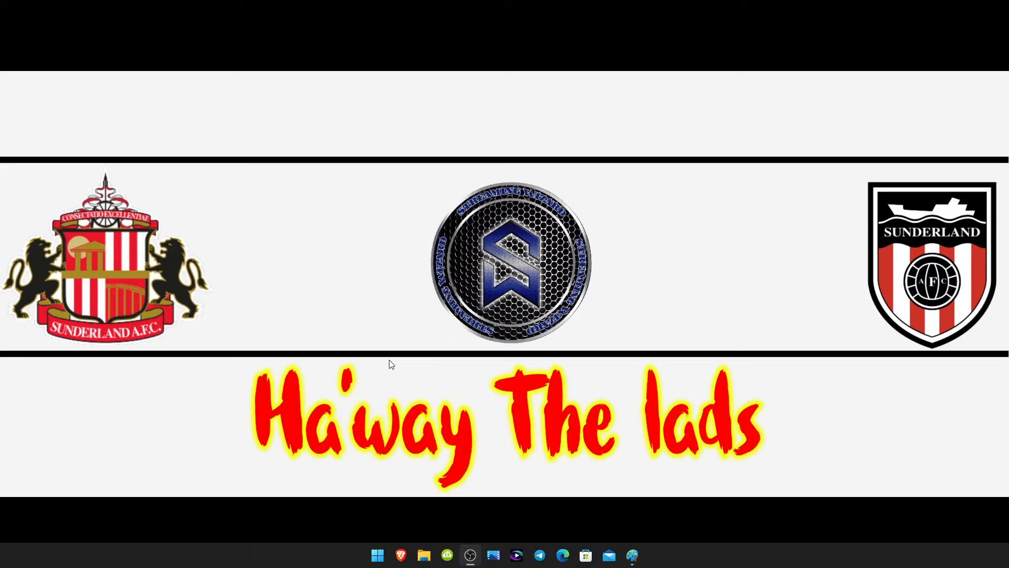
{"action": "mouse_move", "coordinate": [412, 342]}
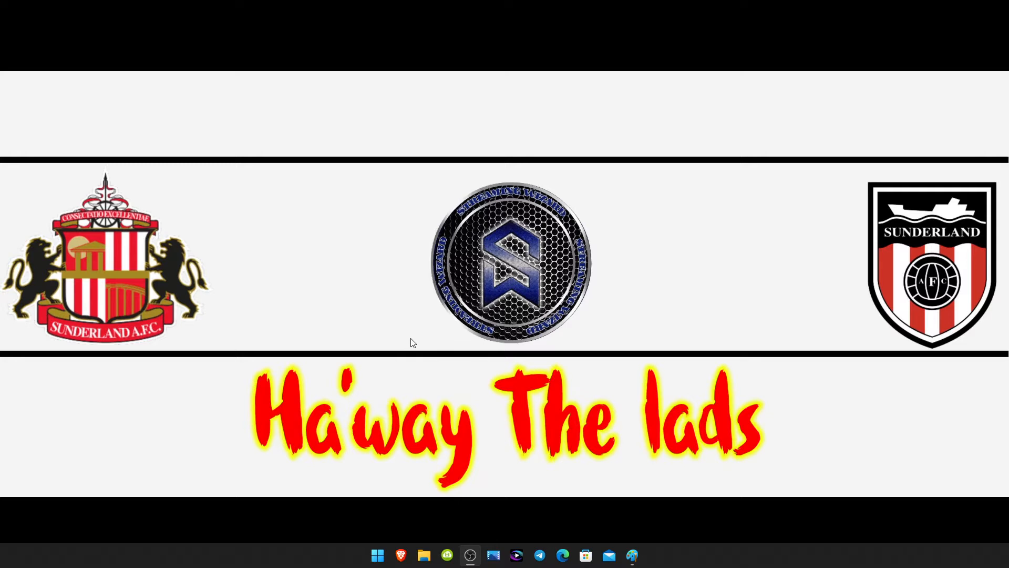
{"action": "mouse_move", "coordinate": [655, 542]}
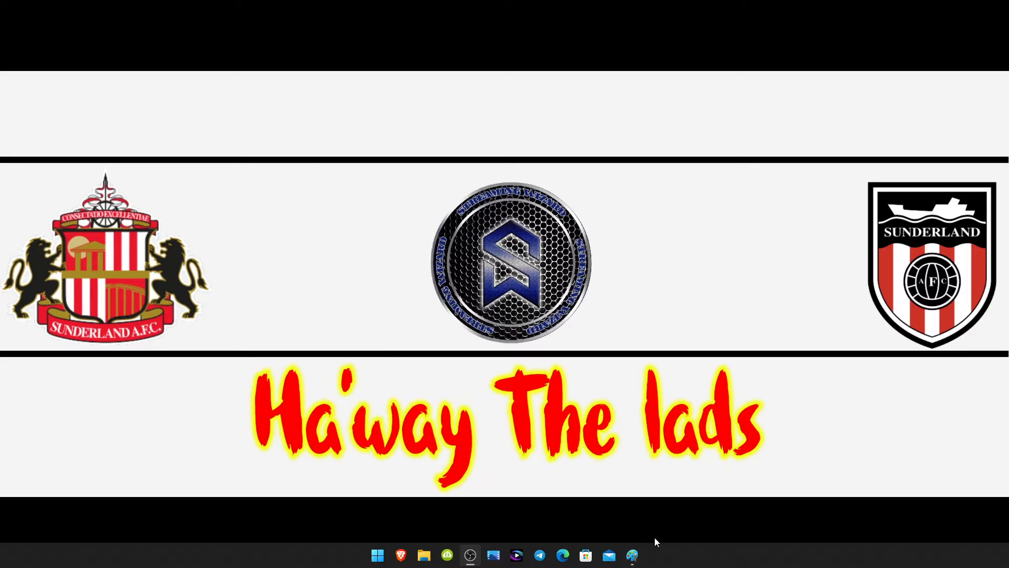
Open the new Windows 11 Paint from the taskbar and look over its blank canvas and tools
{"action": "left_click", "coordinate": [632, 554]}
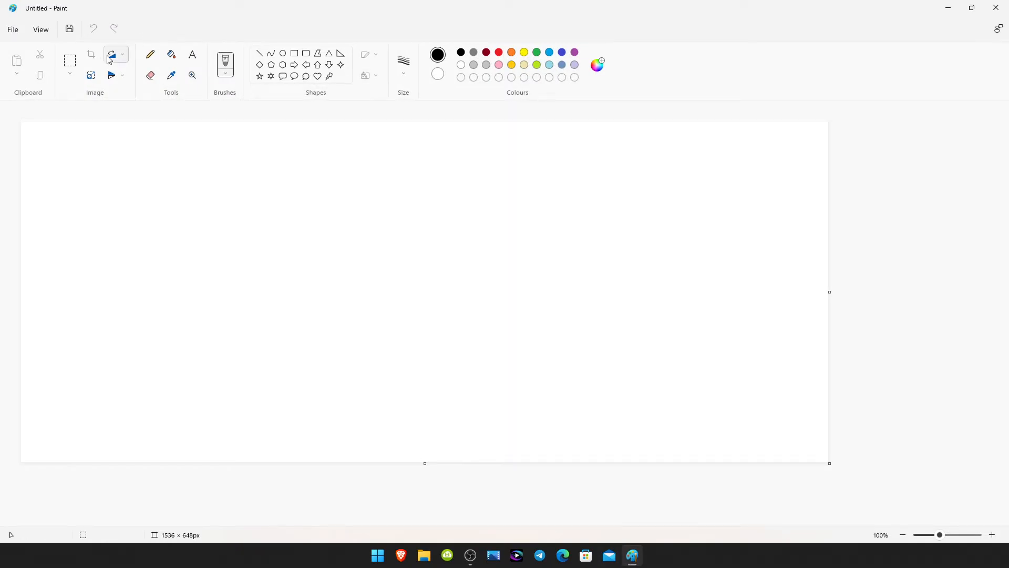
{"action": "mouse_move", "coordinate": [69, 60]}
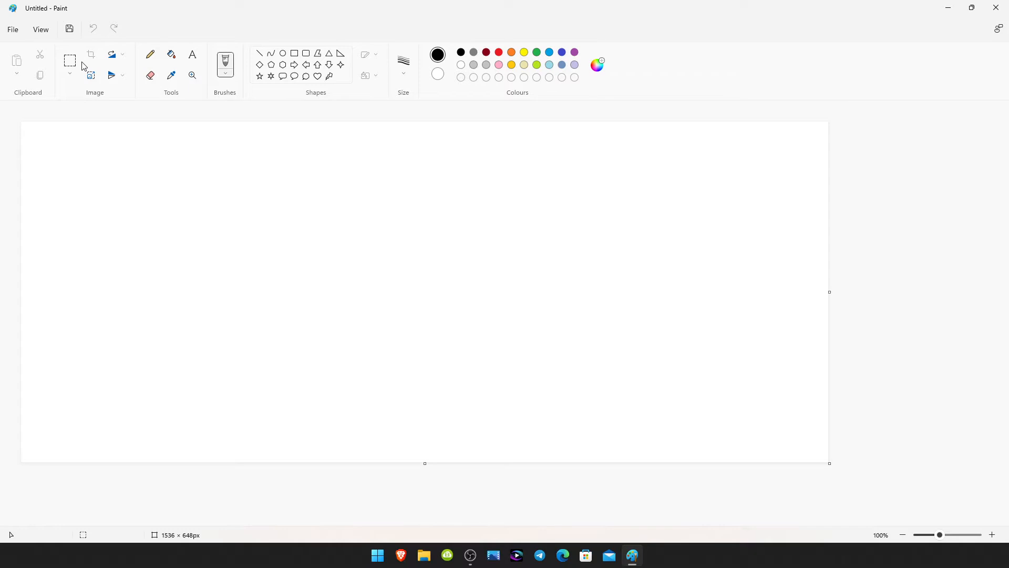
{"action": "mouse_move", "coordinate": [111, 75]}
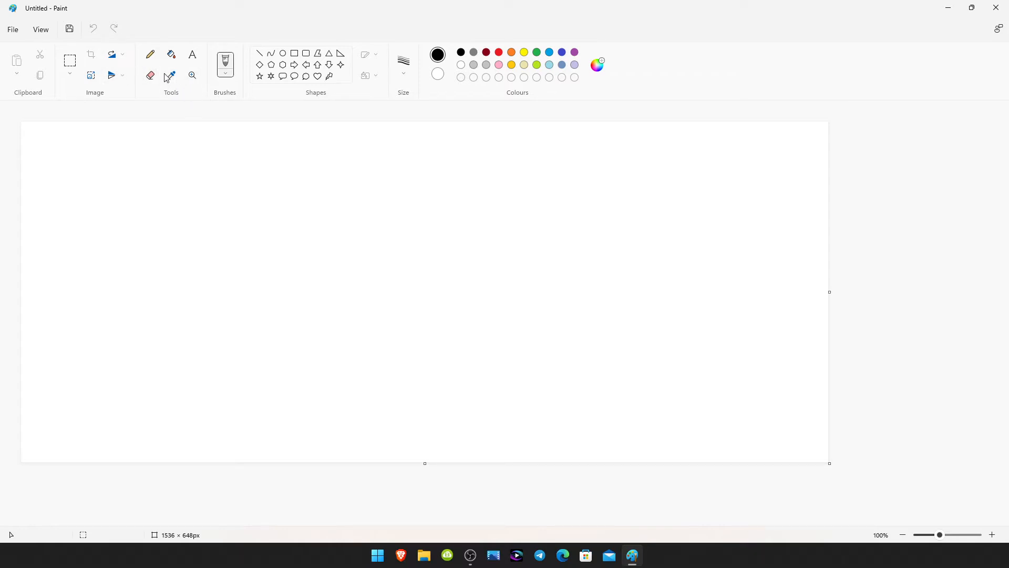
{"action": "left_click", "coordinate": [150, 75]}
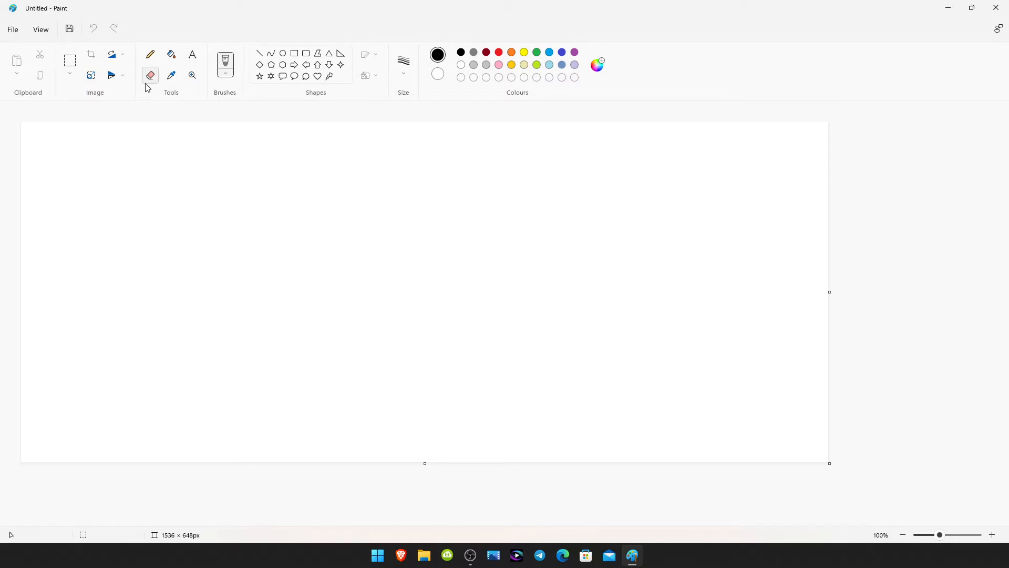
{"action": "mouse_move", "coordinate": [150, 75]}
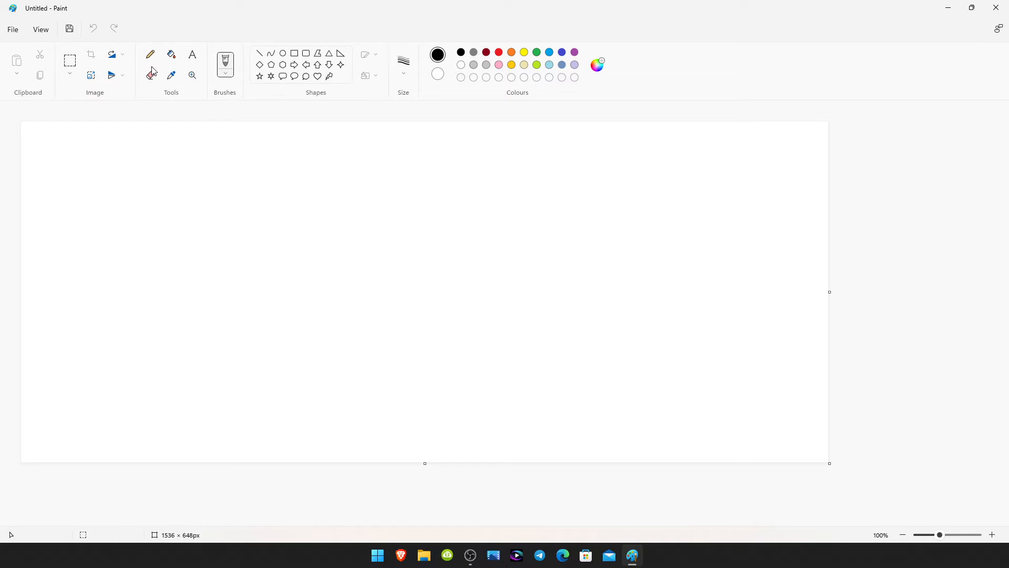
{"action": "mouse_move", "coordinate": [1002, 7]}
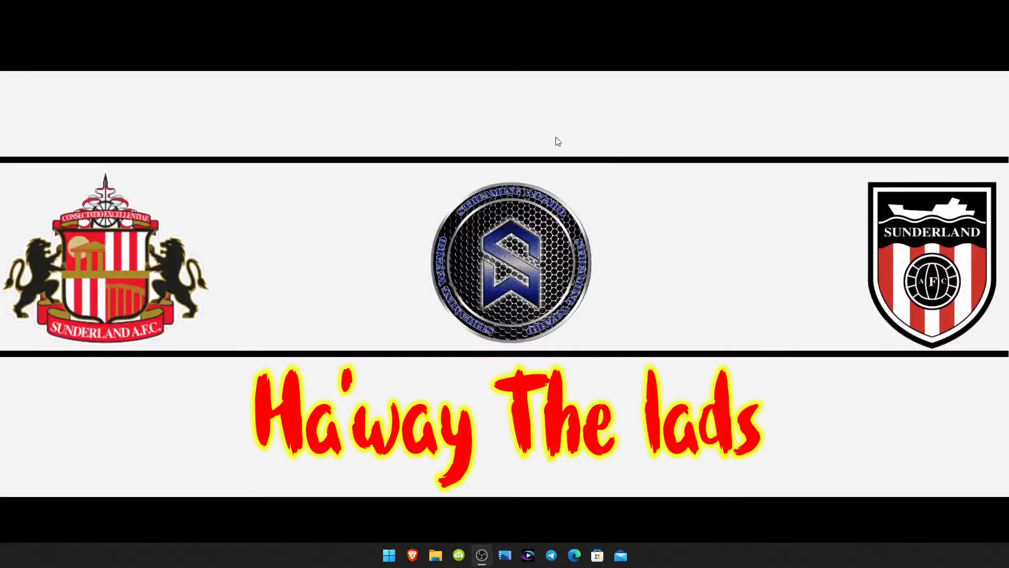
{"action": "mouse_move", "coordinate": [528, 165]}
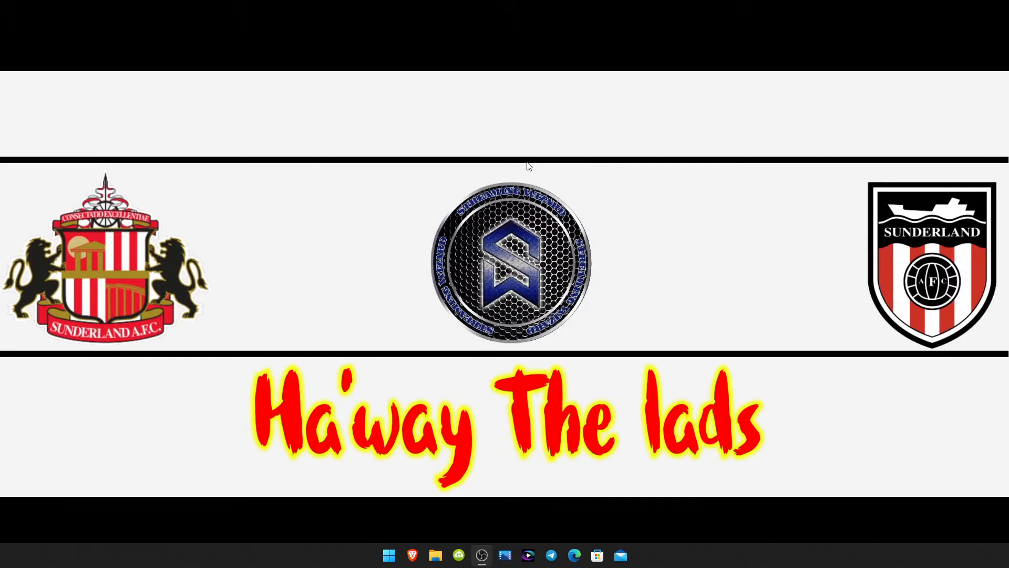
{"action": "mouse_move", "coordinate": [579, 177]}
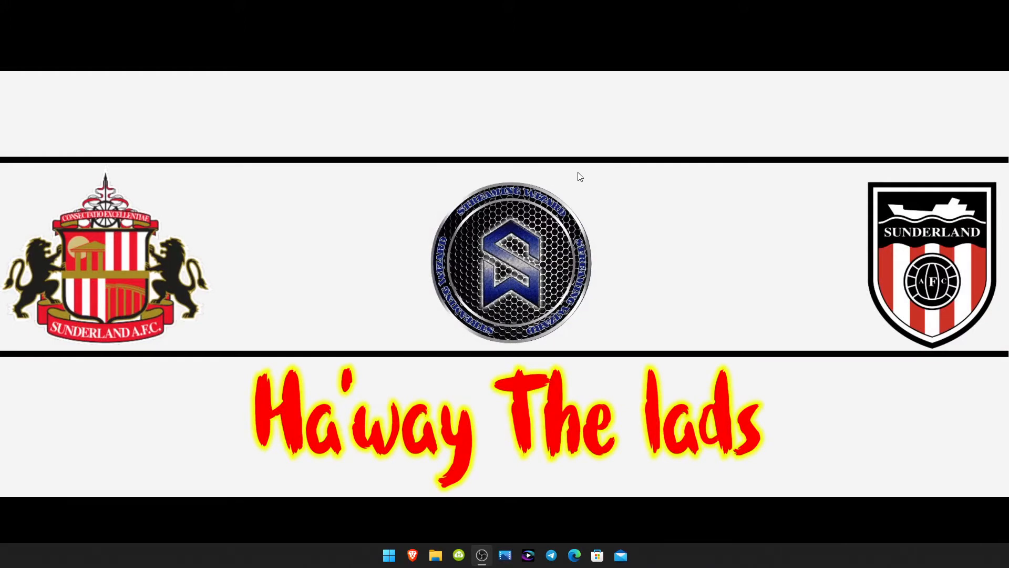
{"action": "mouse_move", "coordinate": [421, 559]}
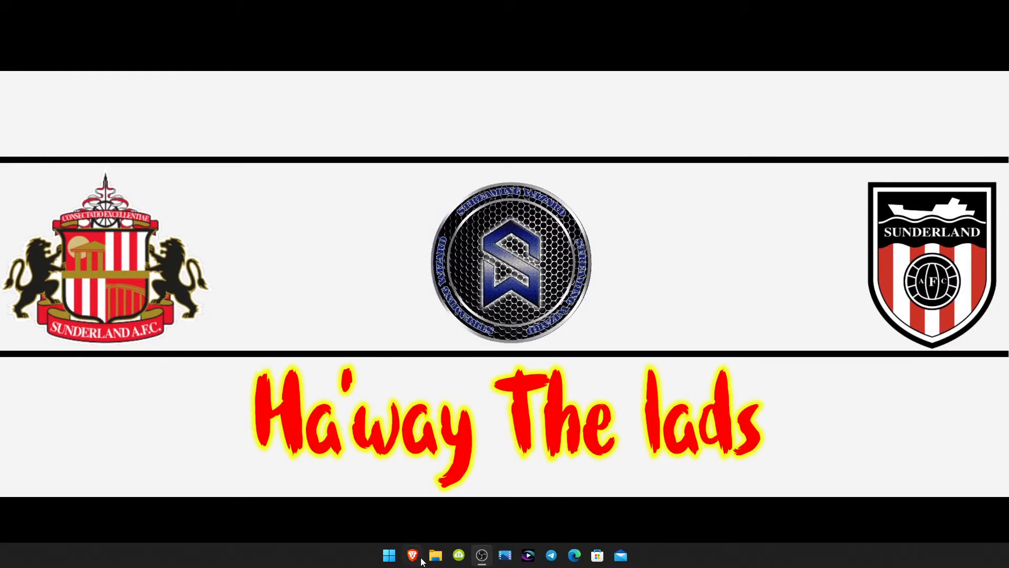
{"action": "mouse_move", "coordinate": [411, 555]}
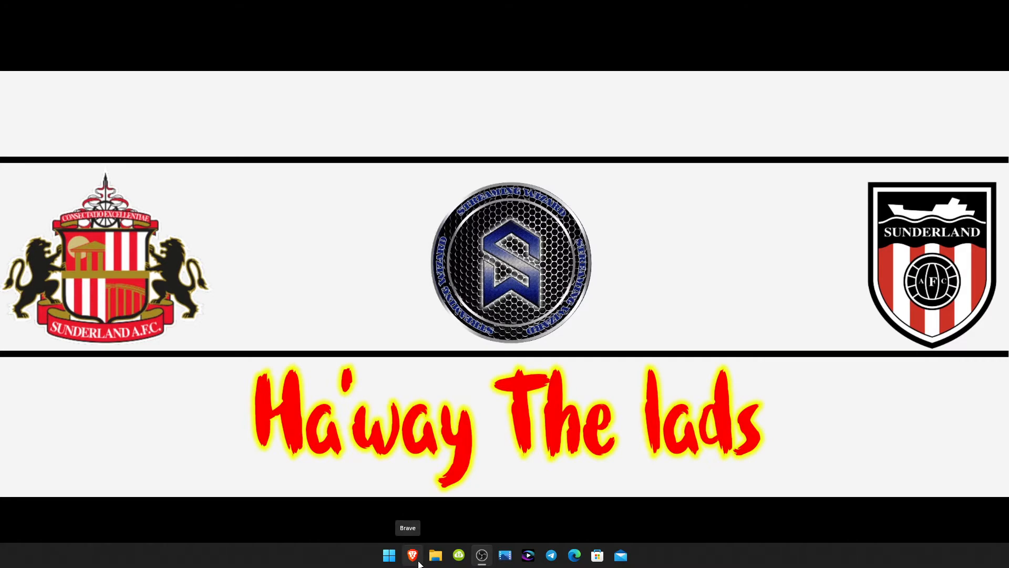
Go to win7games.com in Brave
{"action": "left_click", "coordinate": [411, 555]}
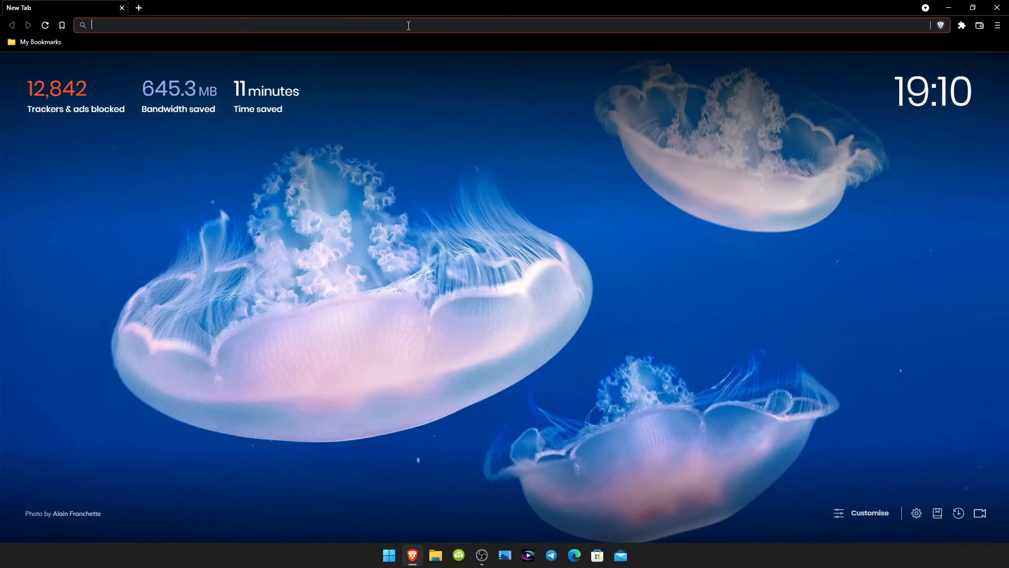
{"action": "type", "text": "win7games.com"}
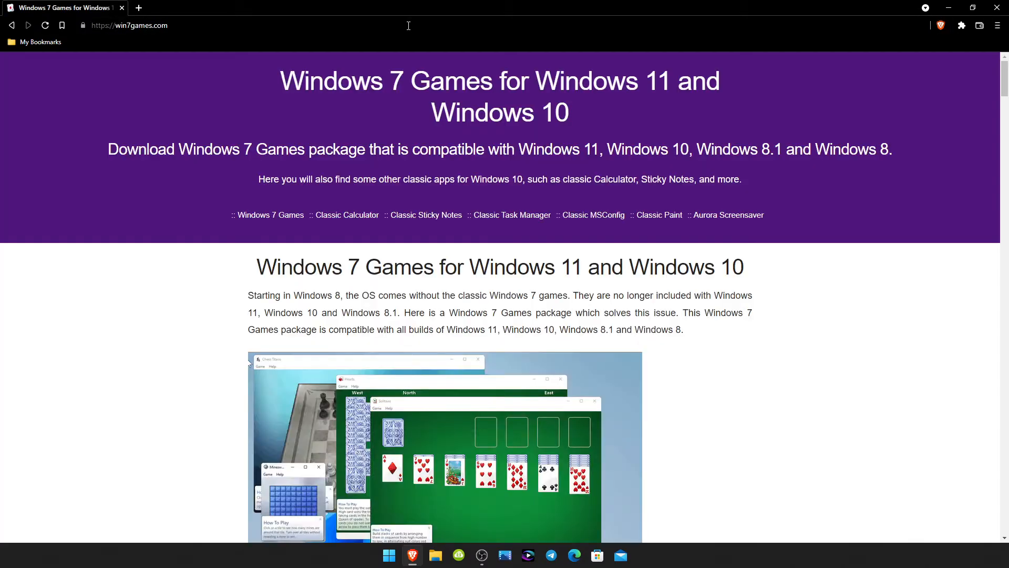
{"action": "mouse_move", "coordinate": [504, 275]}
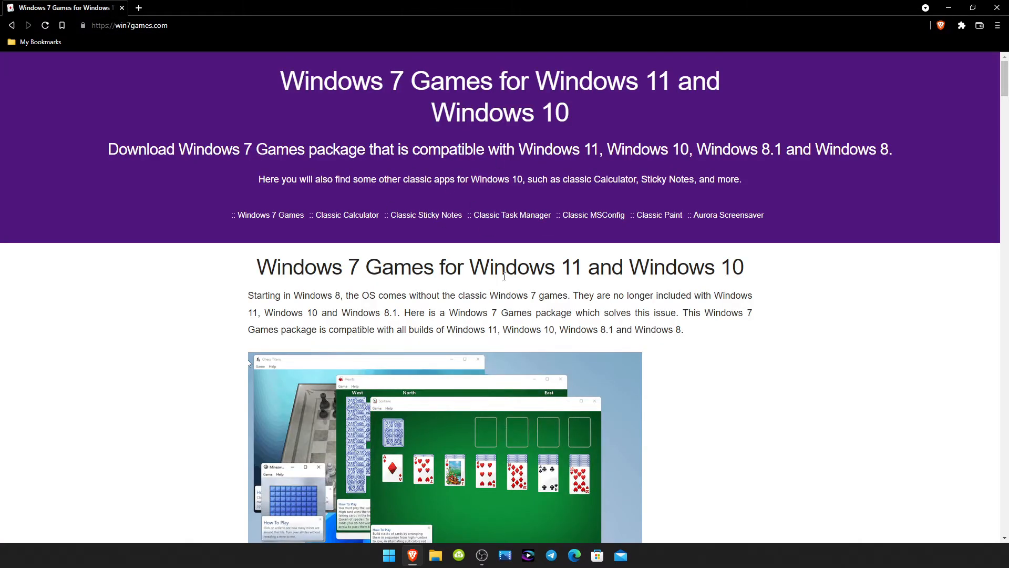
Scroll past the games, calculator and msconfig sections to the Classic Paint Download Paint button
{"action": "scroll", "scroll_direction": "down", "scroll_amount": 3}
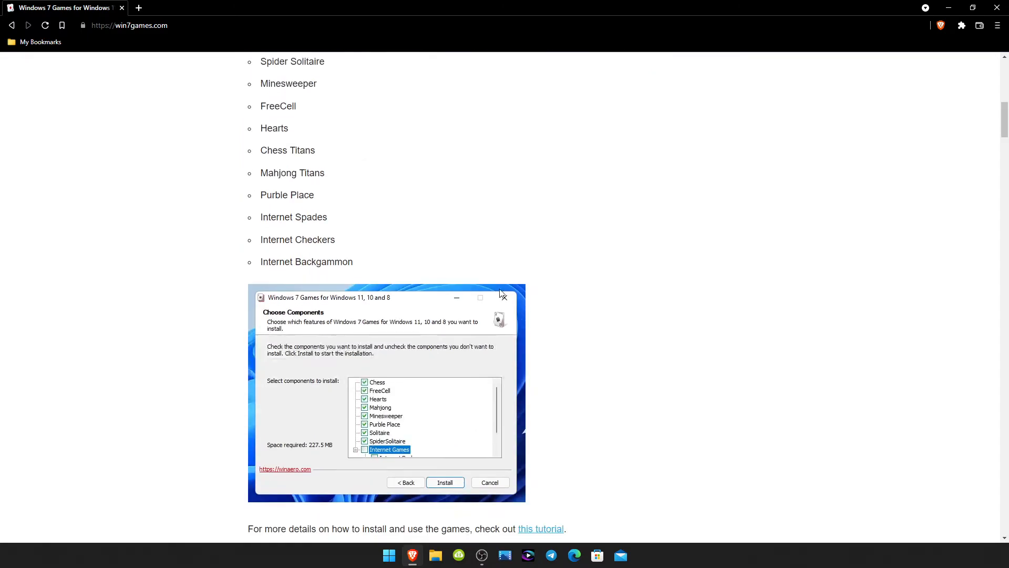
{"action": "scroll", "scroll_direction": "down", "scroll_amount": 3}
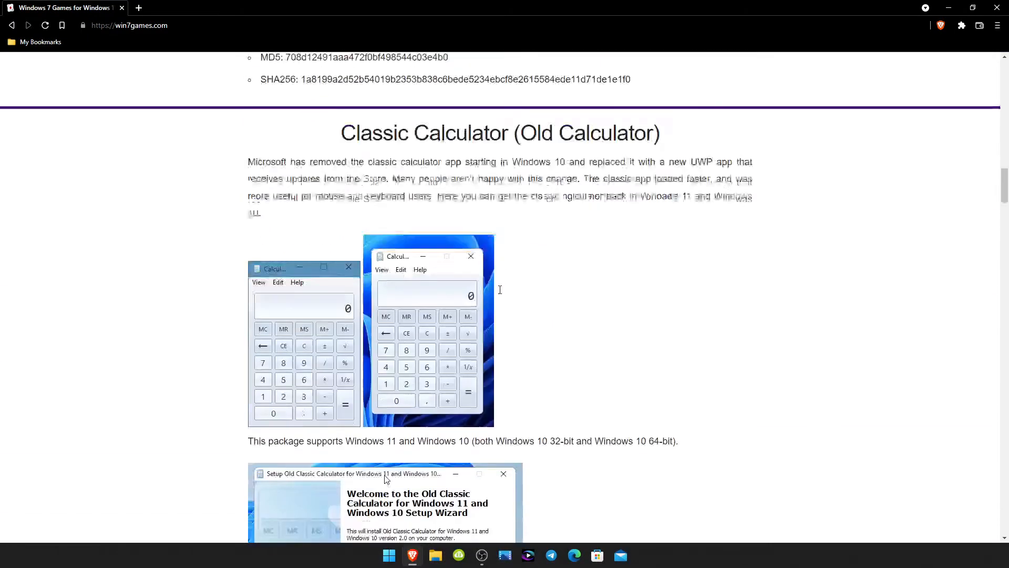
{"action": "scroll", "scroll_direction": "down", "scroll_amount": 3}
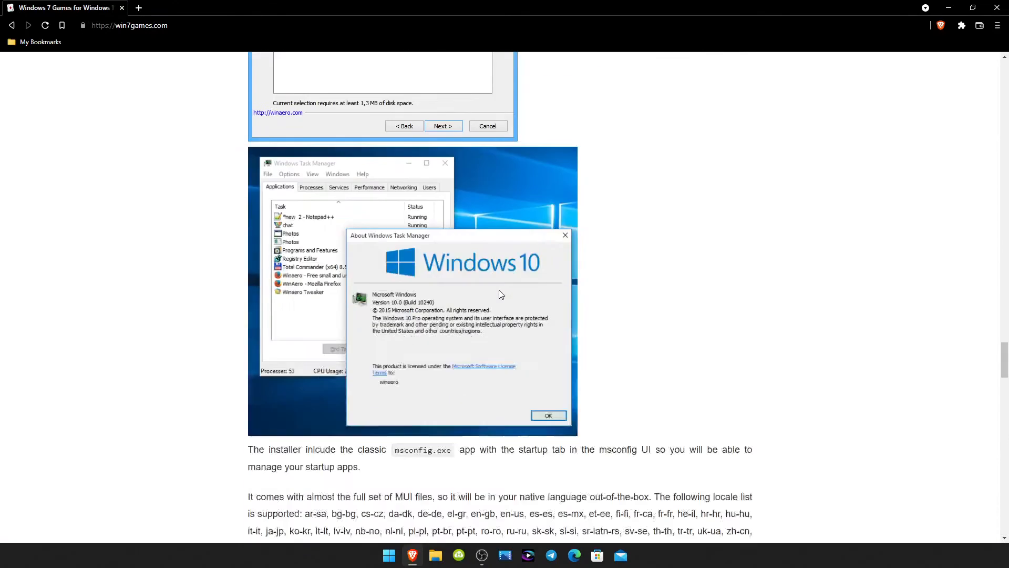
{"action": "scroll", "scroll_direction": "down", "scroll_amount": 3}
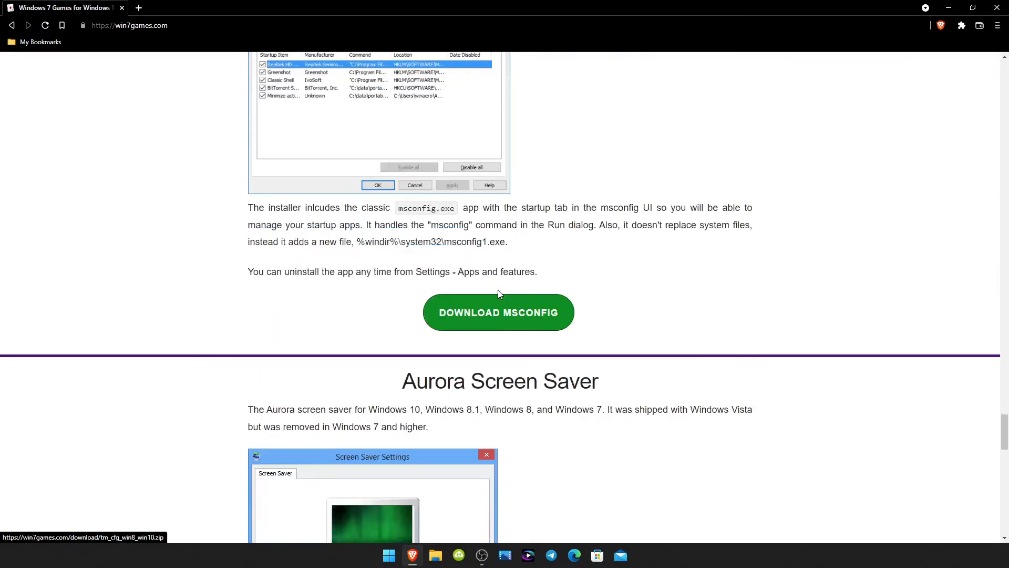
{"action": "scroll", "scroll_direction": "down", "scroll_amount": 3}
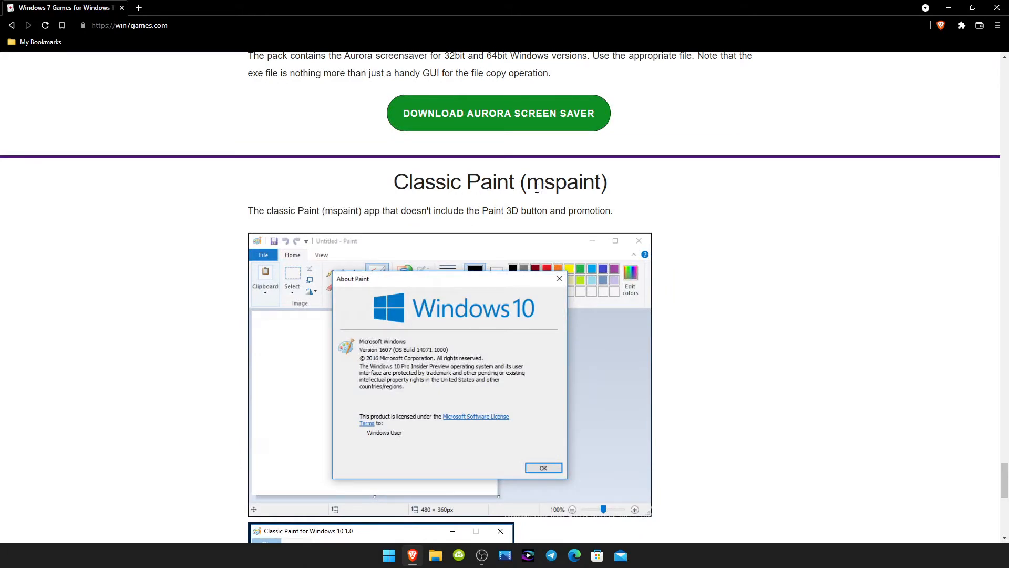
{"action": "scroll", "scroll_direction": "down", "scroll_amount": 3}
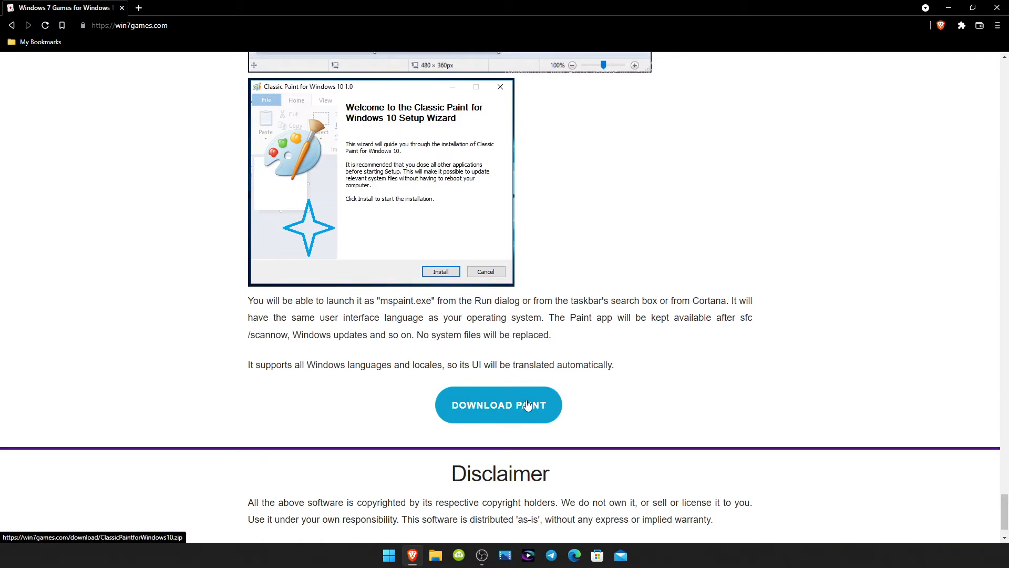
{"action": "mouse_move", "coordinate": [490, 412]}
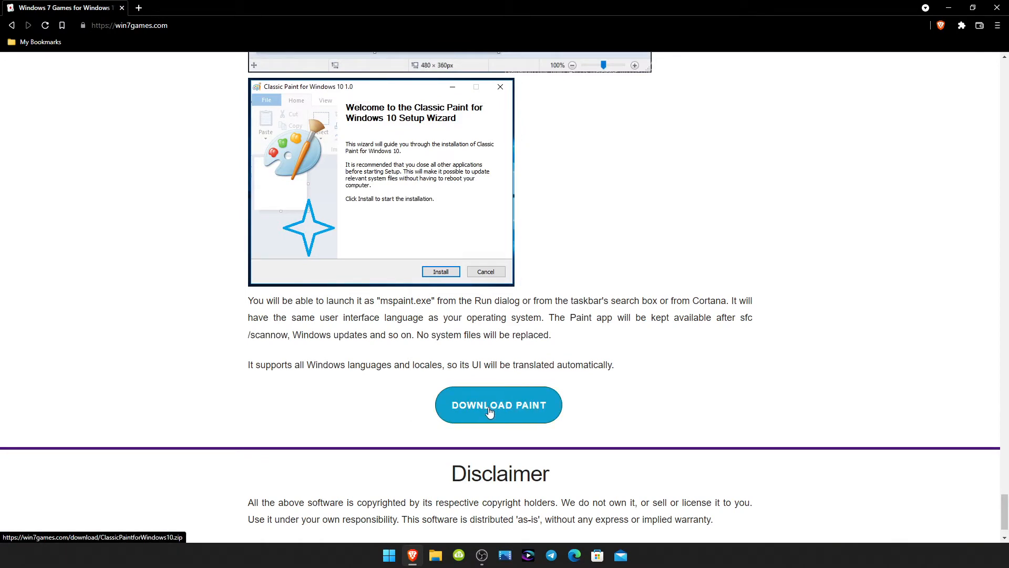
Download ClassicPaintforWindows10.zip to Downloads and show it in its folder
{"action": "left_click", "coordinate": [499, 405]}
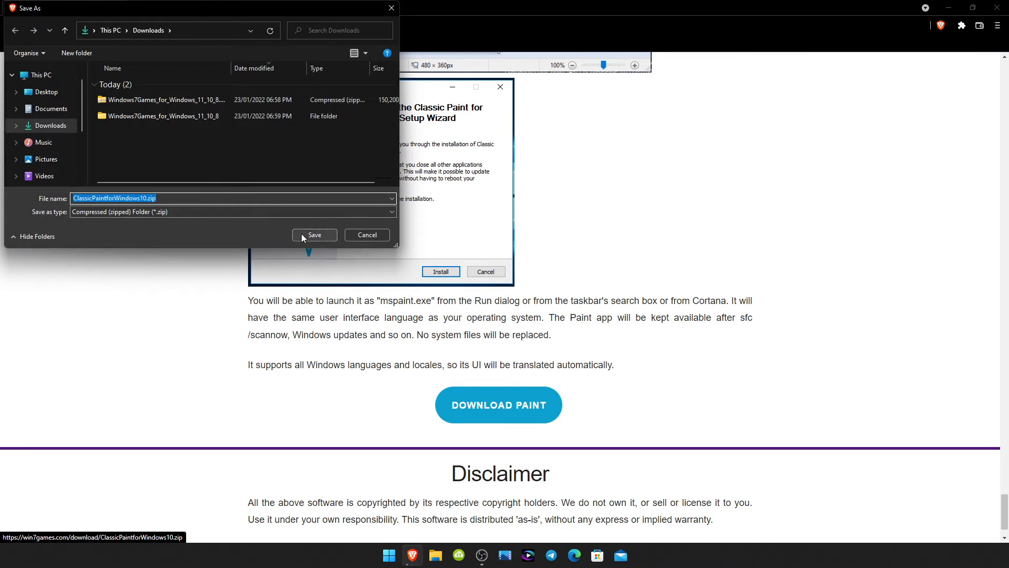
{"action": "left_click", "coordinate": [314, 235]}
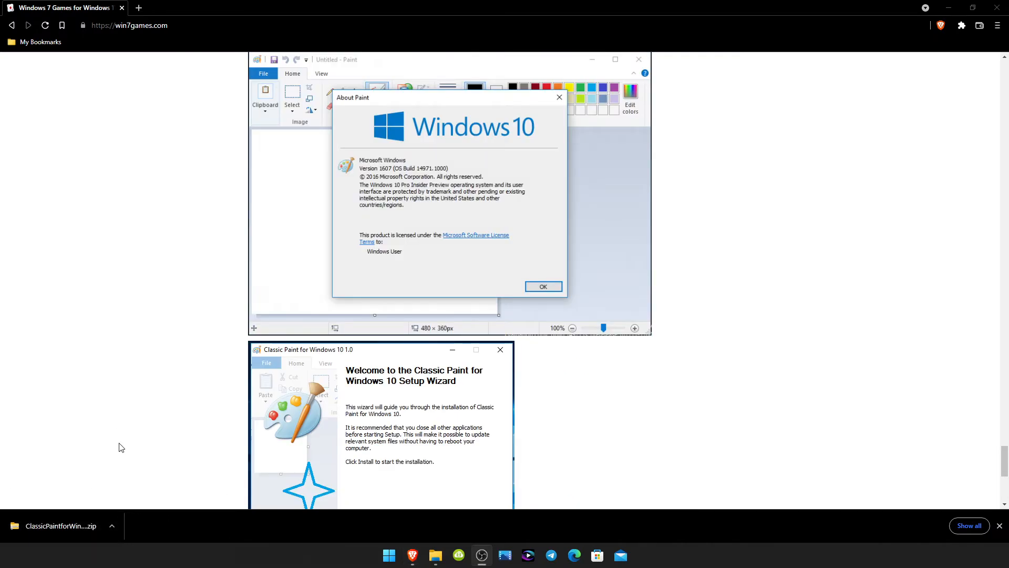
{"action": "mouse_move", "coordinate": [84, 480]}
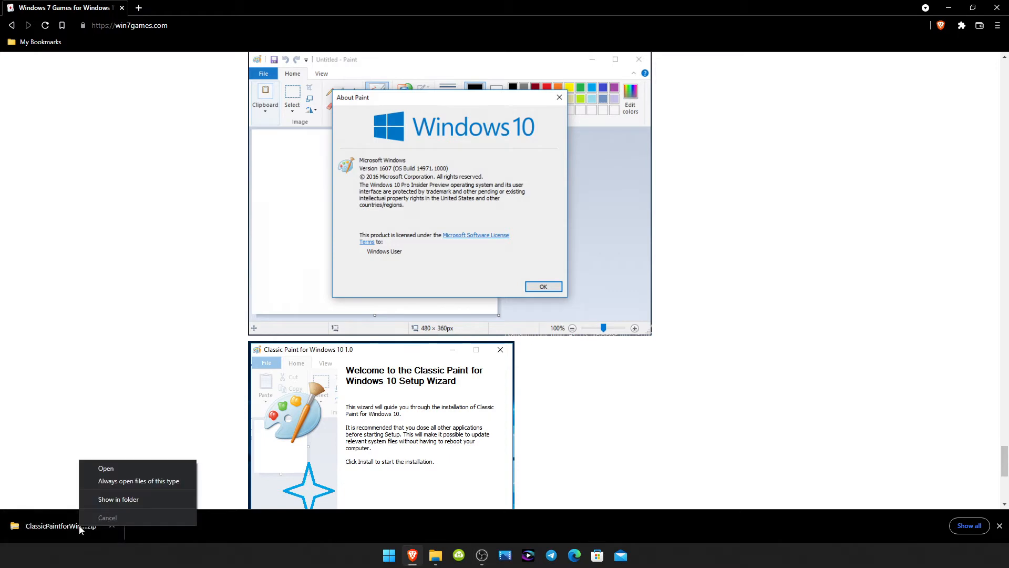
{"action": "left_click", "coordinate": [119, 499]}
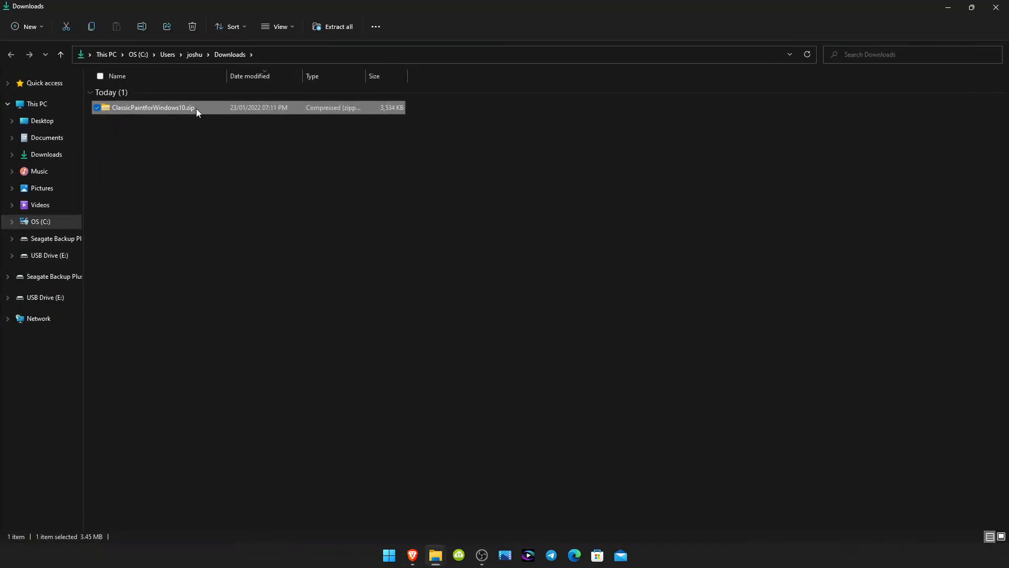
{"action": "mouse_move", "coordinate": [190, 107]}
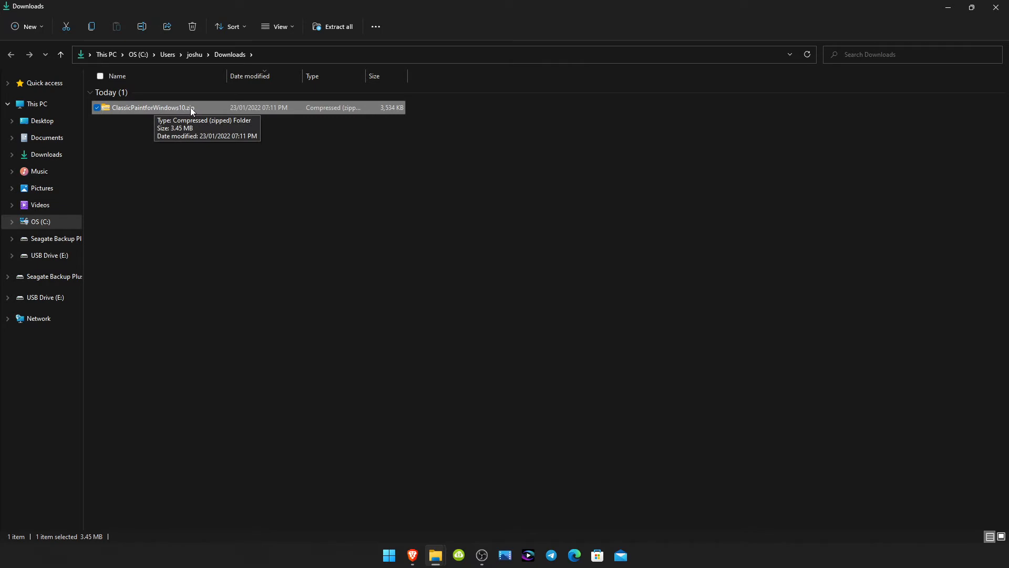
{"action": "mouse_move", "coordinate": [199, 116]}
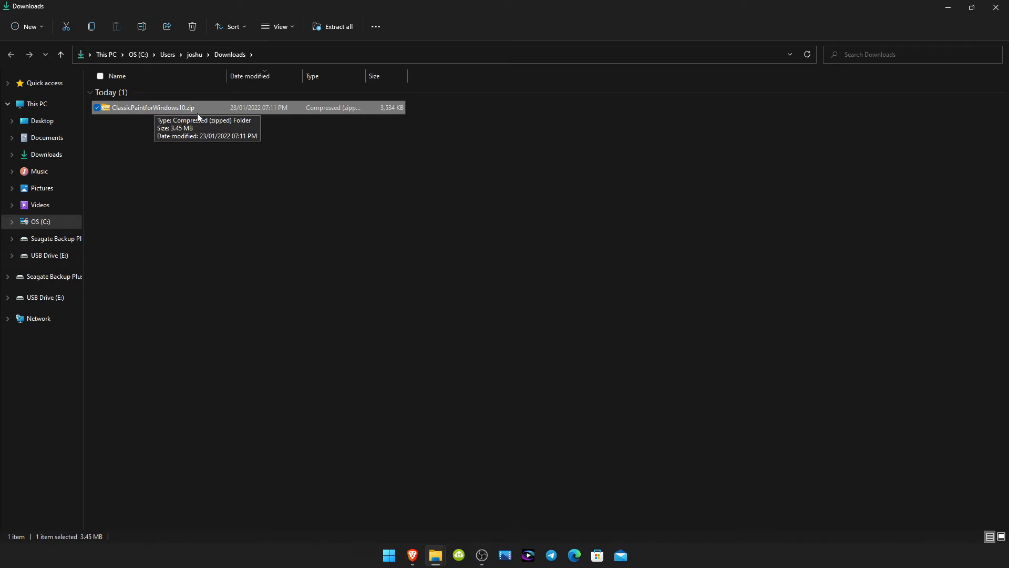
{"action": "mouse_move", "coordinate": [172, 124]}
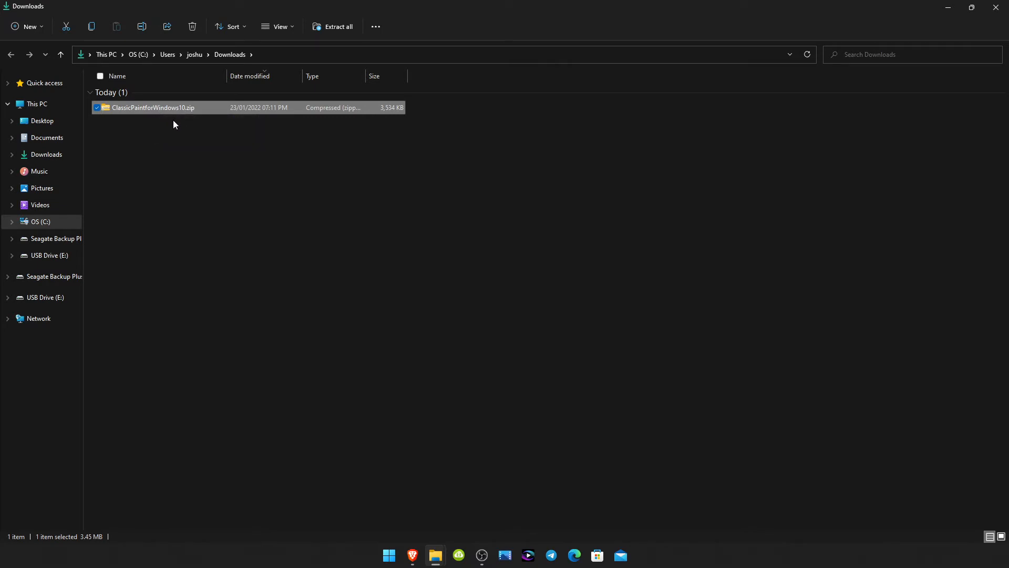
{"action": "mouse_move", "coordinate": [172, 107]}
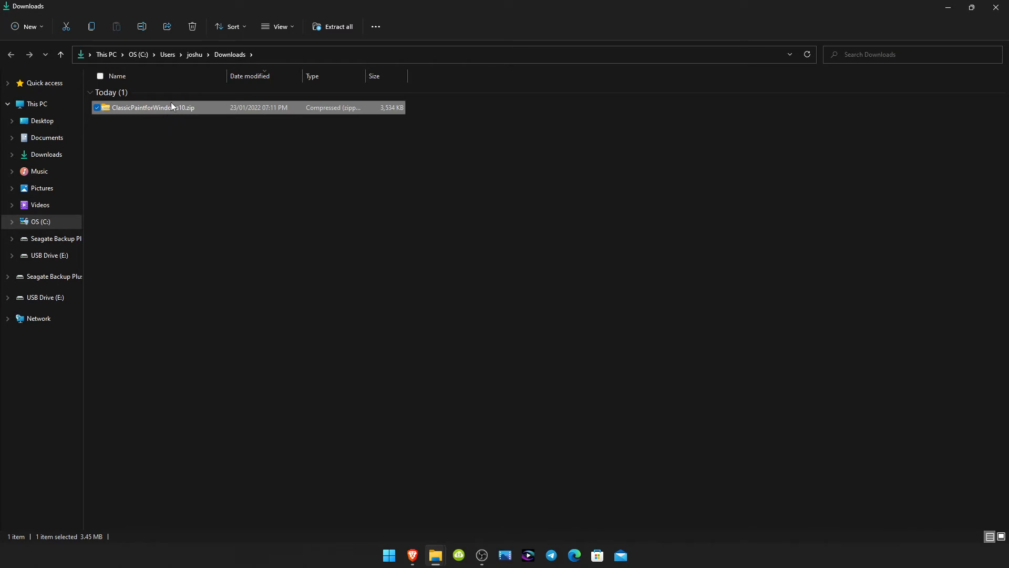
{"action": "mouse_move", "coordinate": [187, 125]}
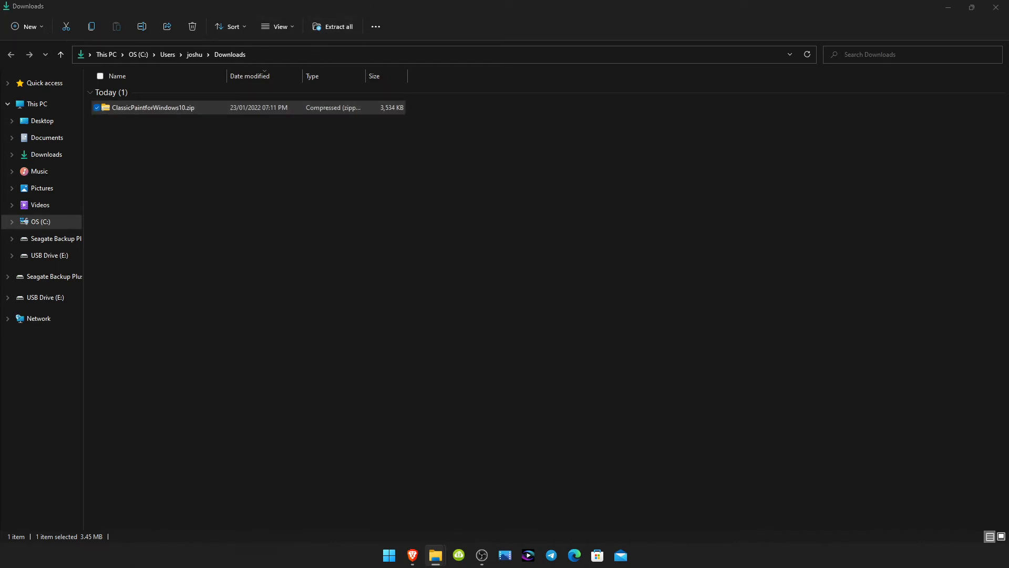
Extract ClassicPaintforWindows10.zip to its default ClassicPaintforWindows10 folder in Downloads
{"action": "left_click", "coordinate": [337, 27]}
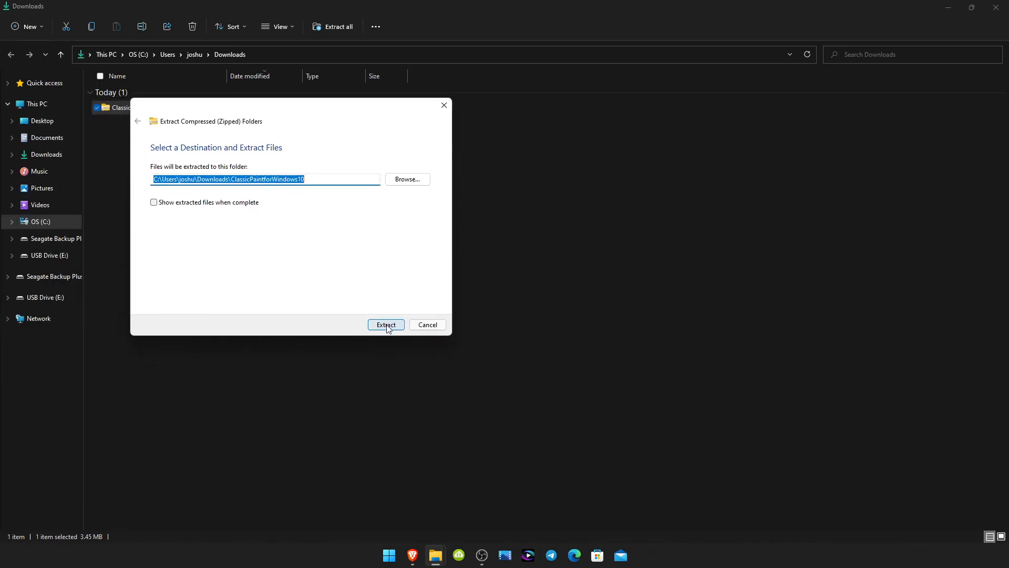
{"action": "left_click", "coordinate": [386, 324]}
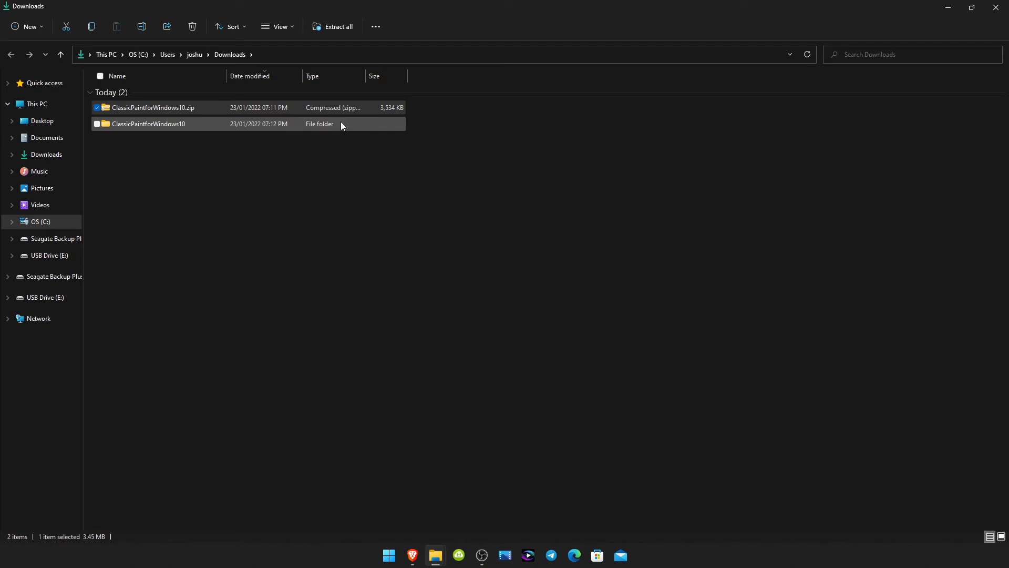
{"action": "mouse_move", "coordinate": [292, 127]}
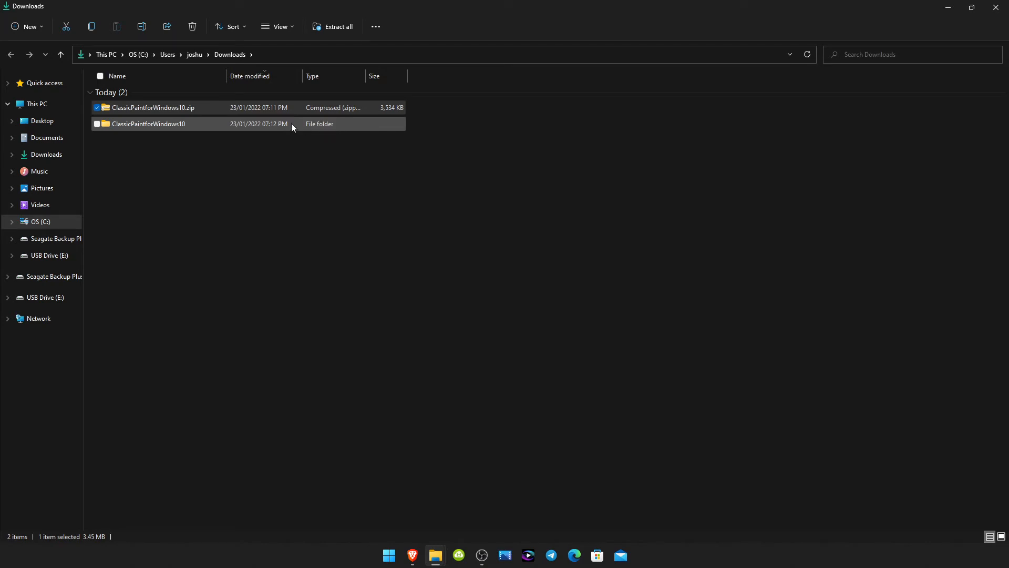
Open the ClassicPaintforWindows10 folder and select ClassicPaint-1.0-setup.exe
{"action": "double_click", "coordinate": [148, 123]}
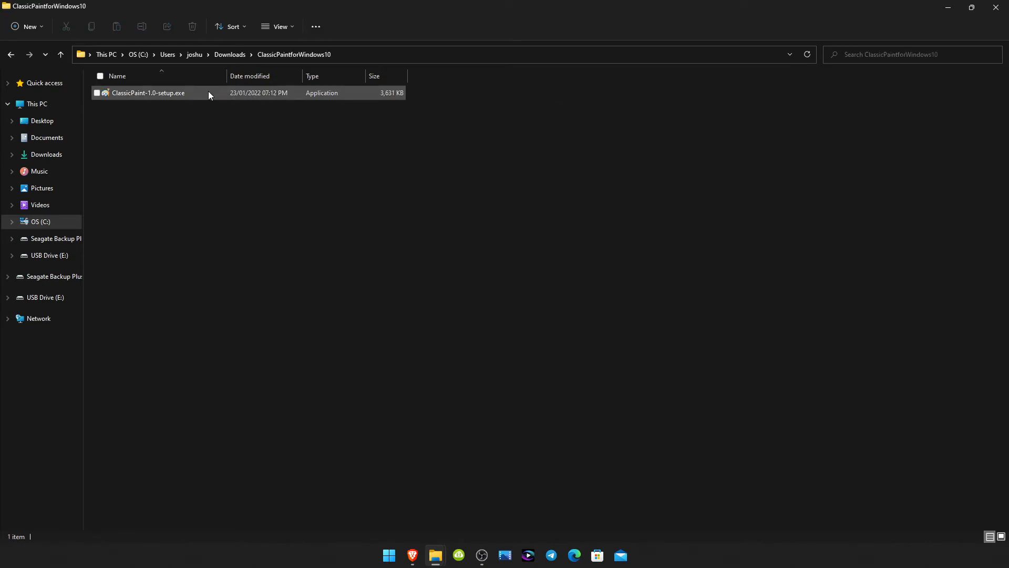
{"action": "left_click", "coordinate": [148, 92]}
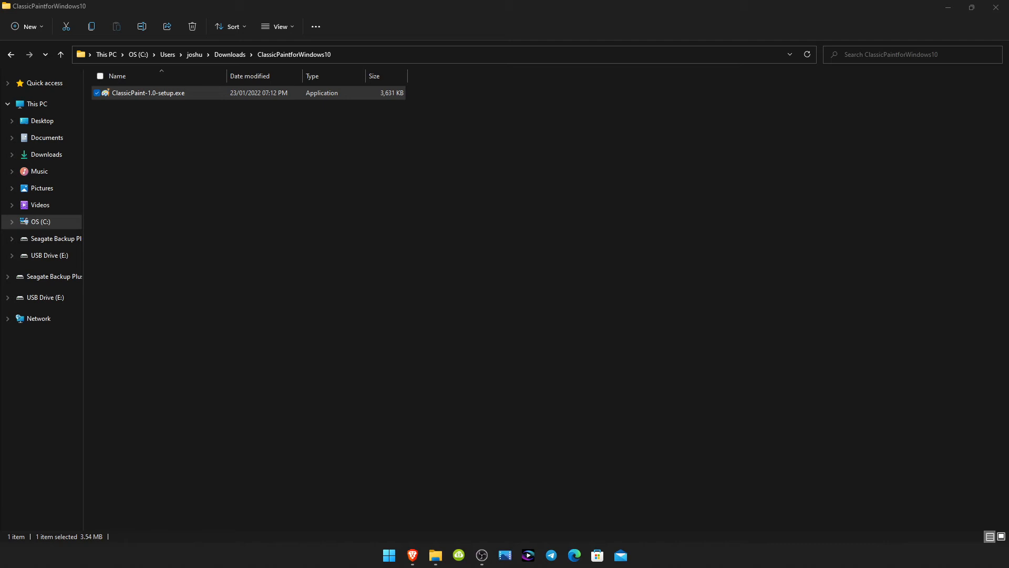
Run ClassicPaint-1.0-setup.exe with the desktop icon, skipping Winaero.com and launching Classic Paint
{"action": "double_click", "coordinate": [148, 95]}
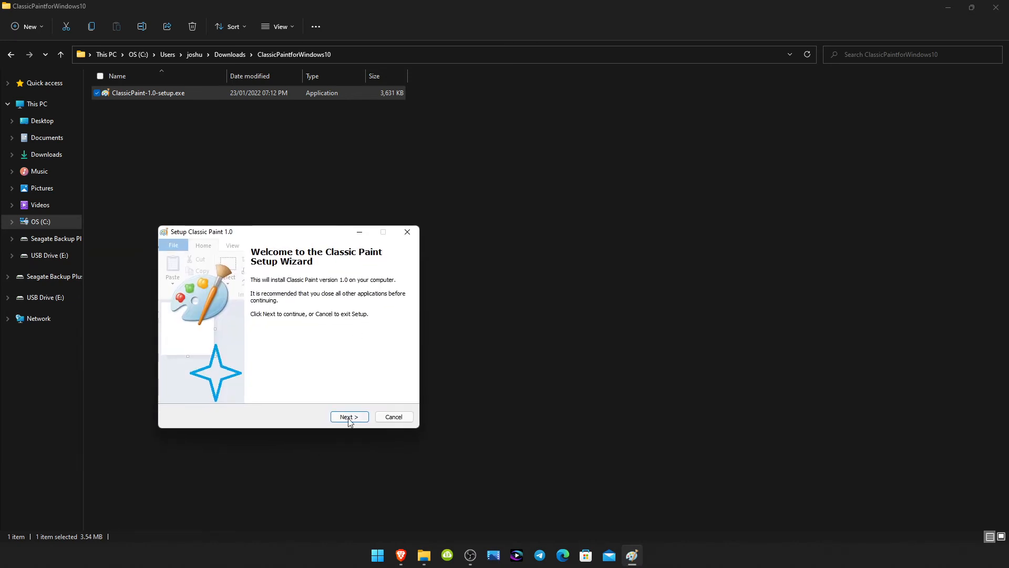
{"action": "mouse_move", "coordinate": [370, 416]}
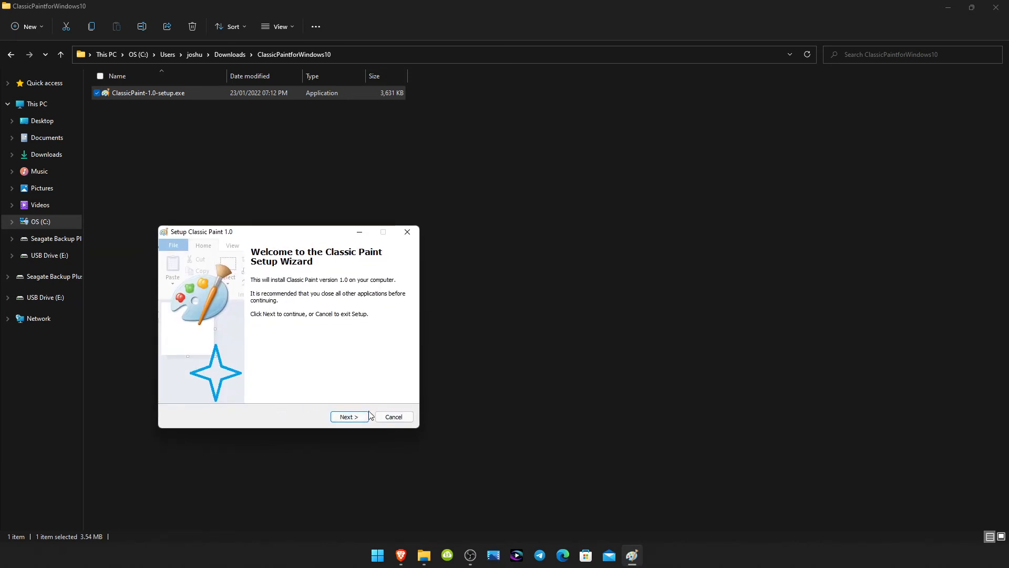
{"action": "mouse_move", "coordinate": [346, 438]}
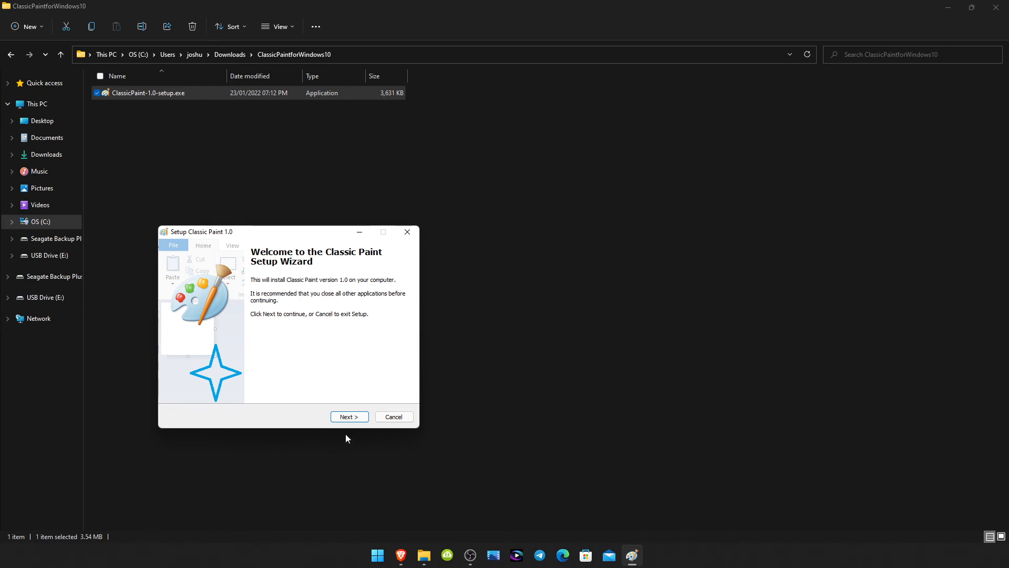
{"action": "left_click", "coordinate": [349, 416]}
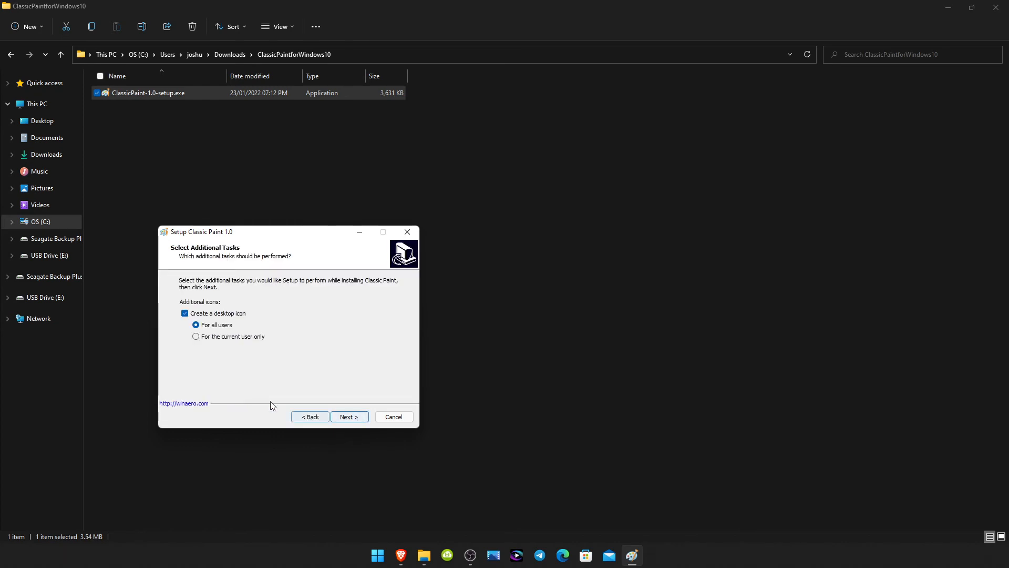
{"action": "mouse_move", "coordinate": [349, 416]}
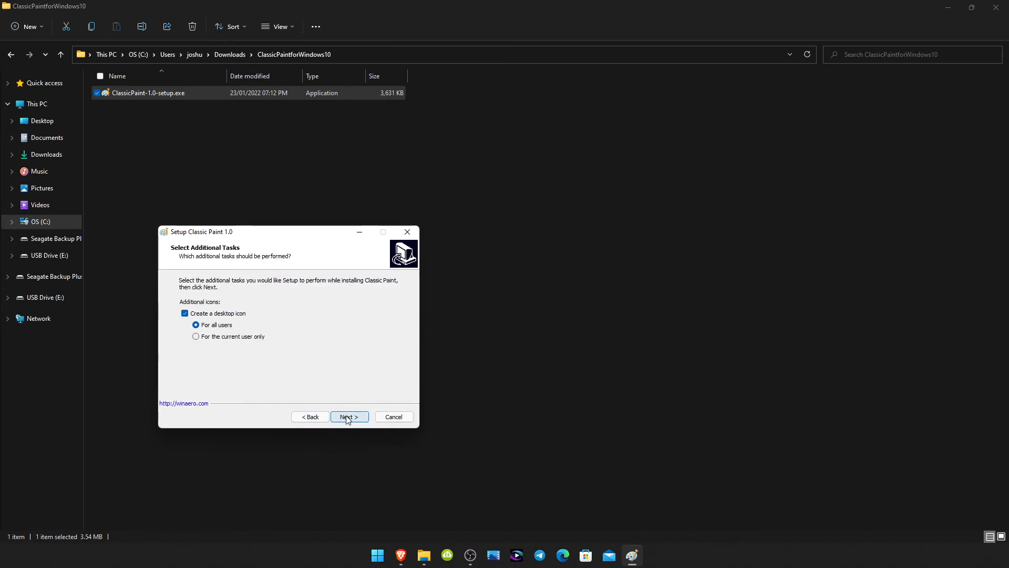
{"action": "left_click", "coordinate": [349, 416]}
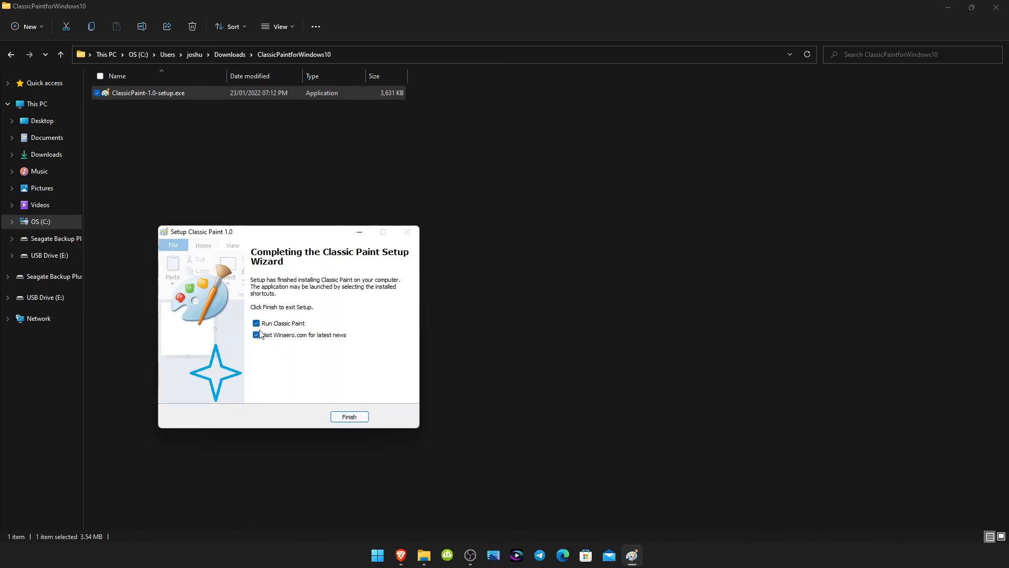
{"action": "left_click", "coordinate": [256, 335]}
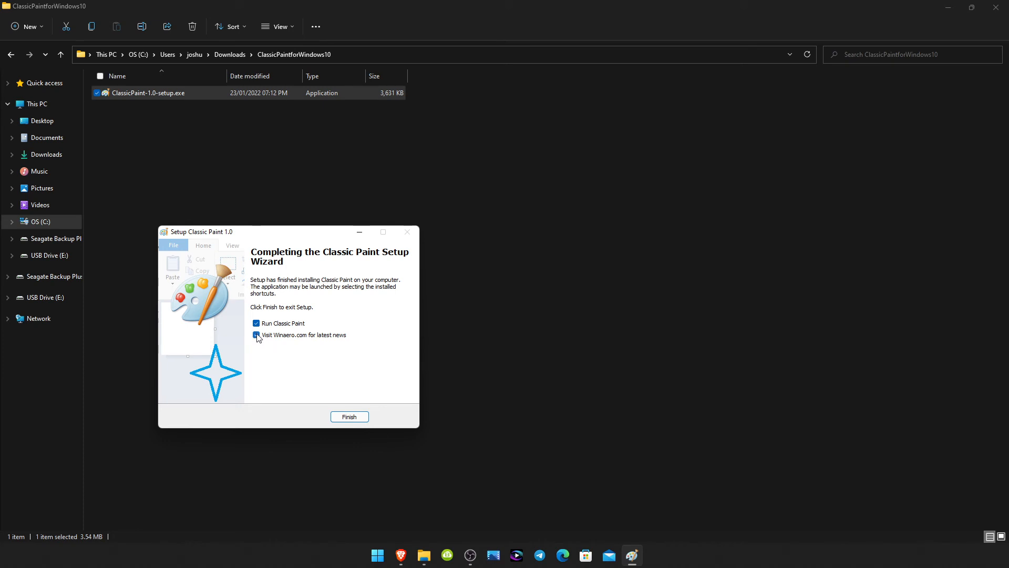
{"action": "left_click", "coordinate": [256, 335]}
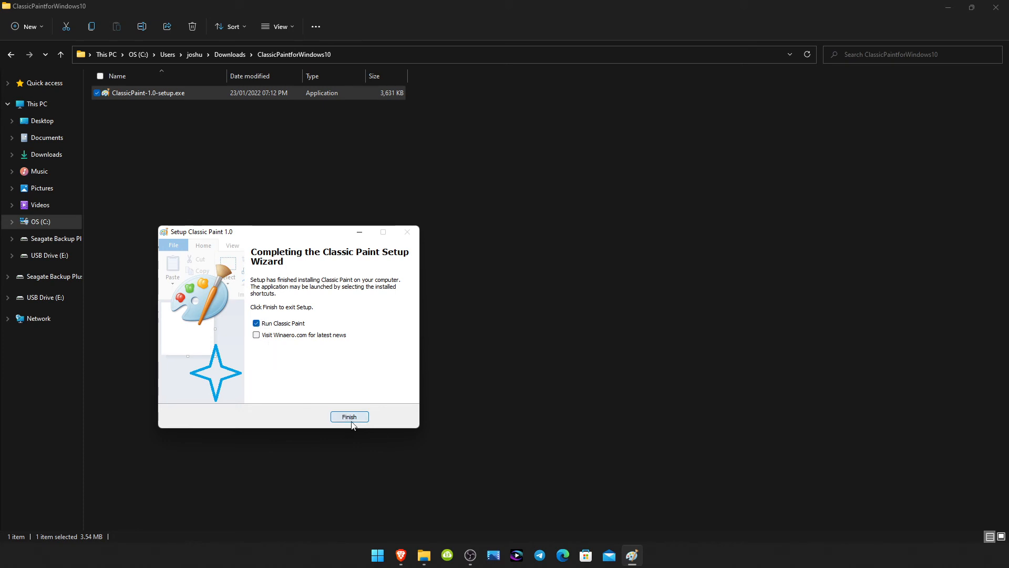
{"action": "left_click", "coordinate": [349, 417]}
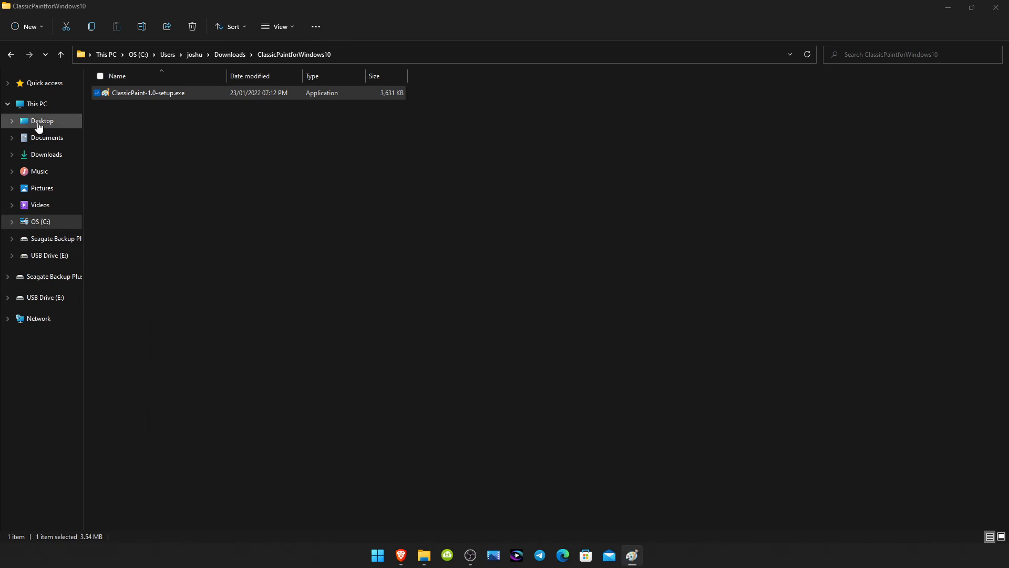
Maximize the Classic Paint window showing its blank untitled canvas
{"action": "double_click", "coordinate": [147, 93]}
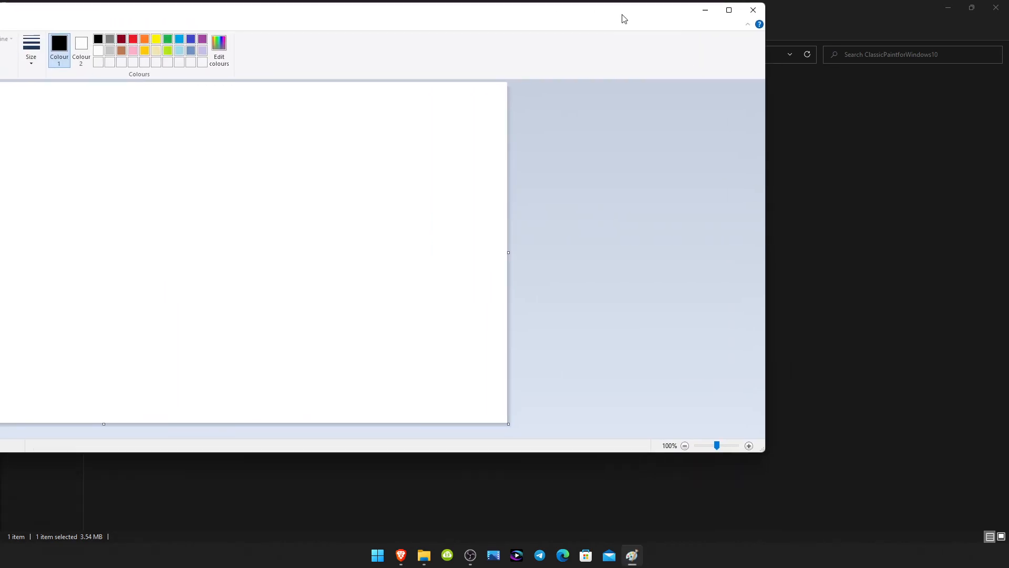
{"action": "left_click", "coordinate": [728, 10]}
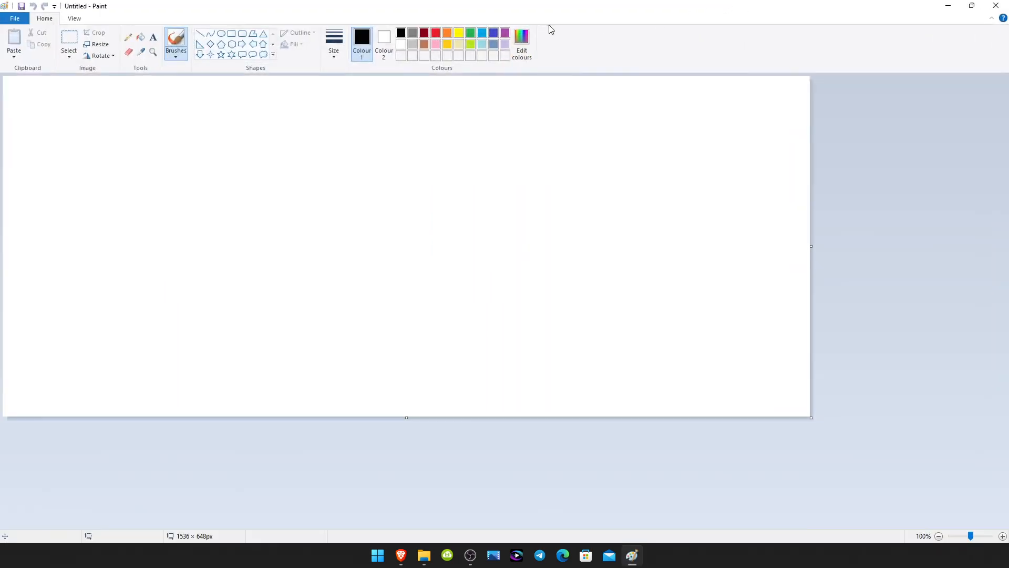
{"action": "mouse_move", "coordinate": [447, 32]}
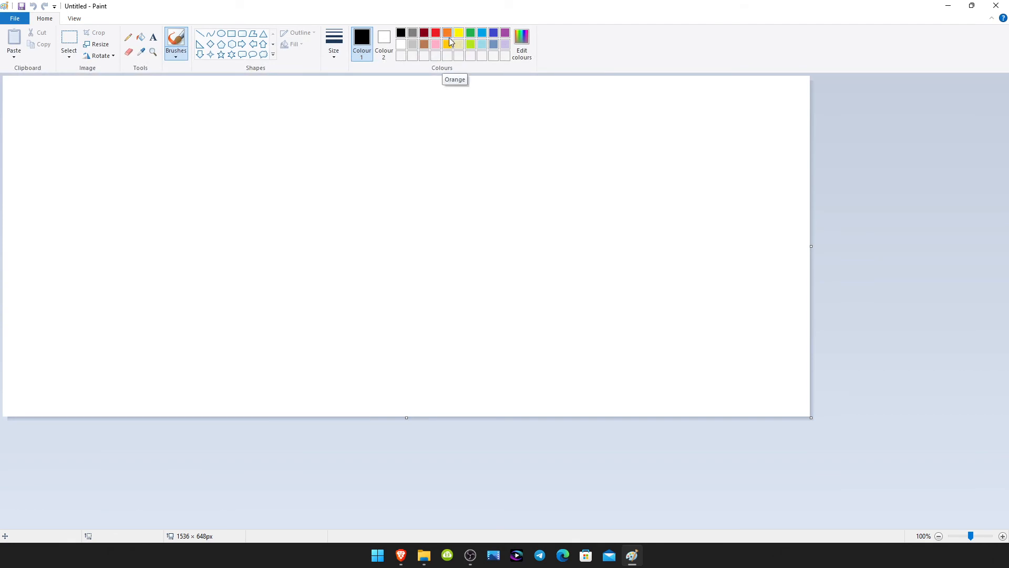
{"action": "mouse_move", "coordinate": [522, 72]}
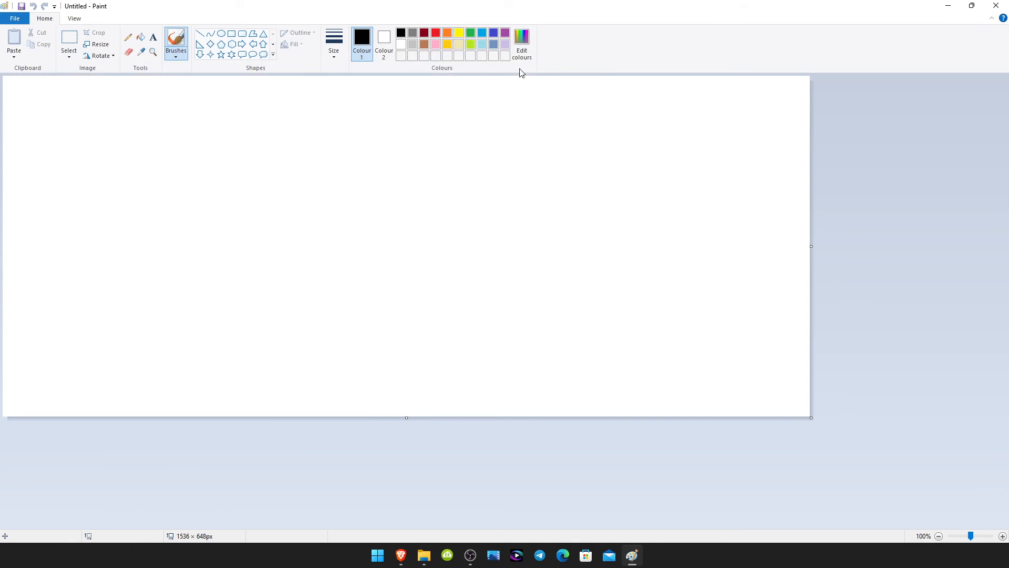
Launch the pinned Windows 11 Paint from Start, then bring Classic Paint back in front
{"action": "left_click", "coordinate": [377, 555]}
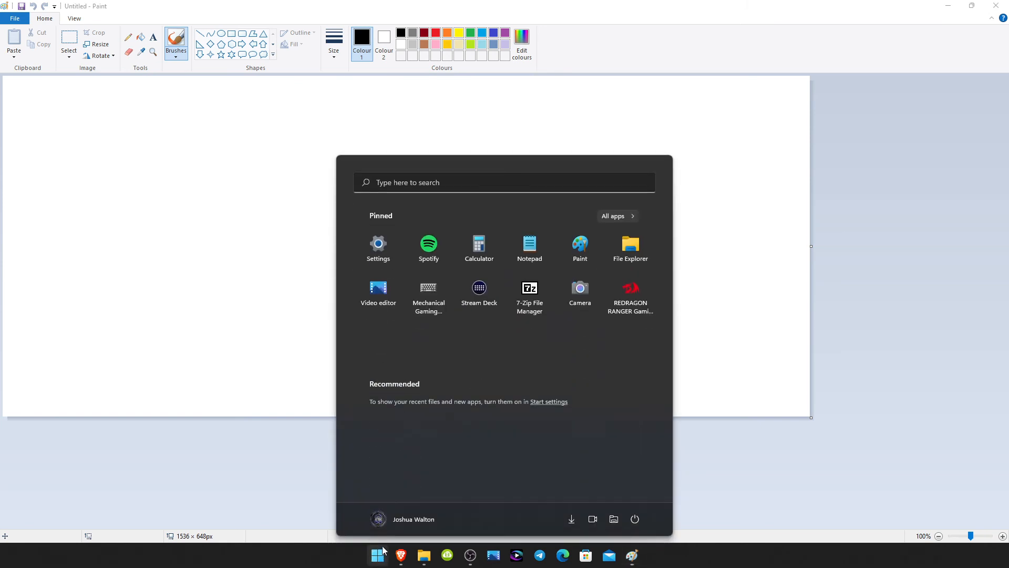
{"action": "mouse_move", "coordinate": [579, 249]}
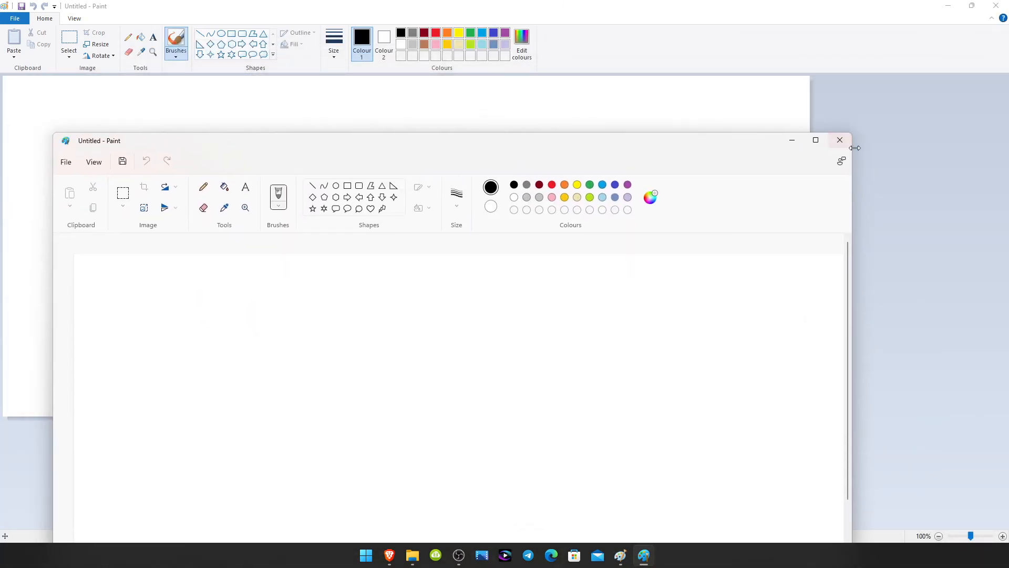
{"action": "left_click", "coordinate": [815, 140]}
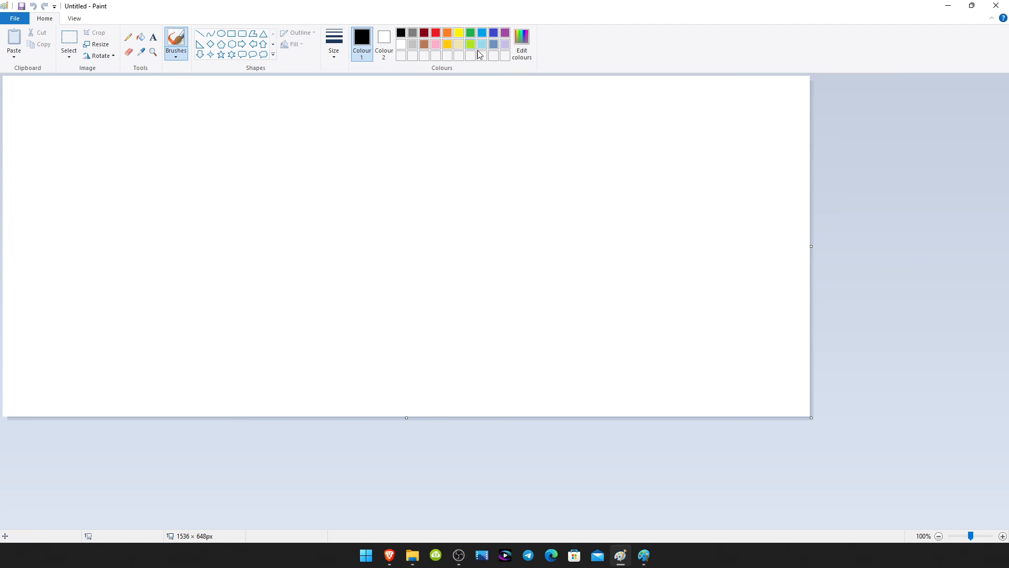
{"action": "mouse_move", "coordinate": [704, 47]}
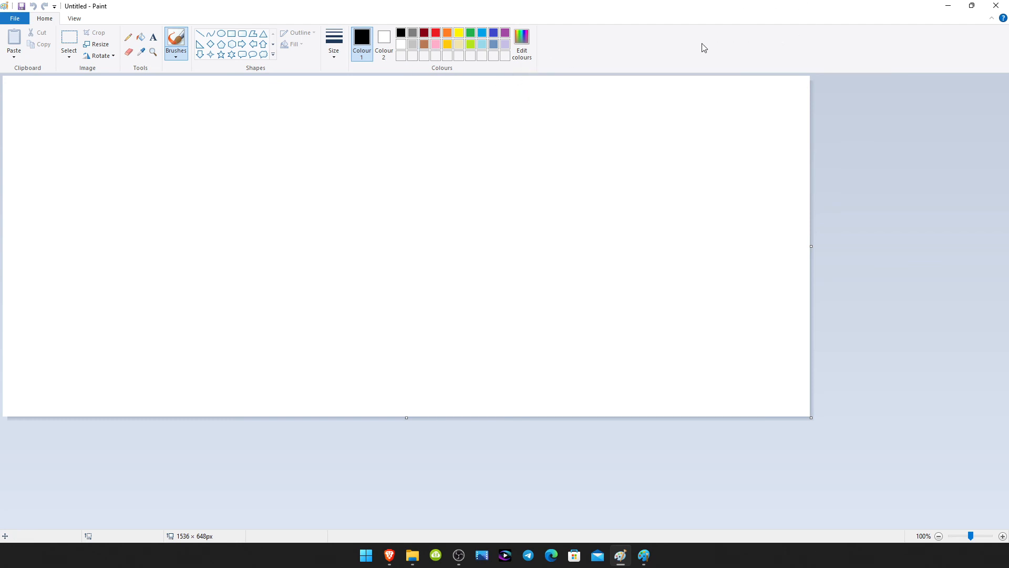
{"action": "mouse_move", "coordinate": [256, 87]}
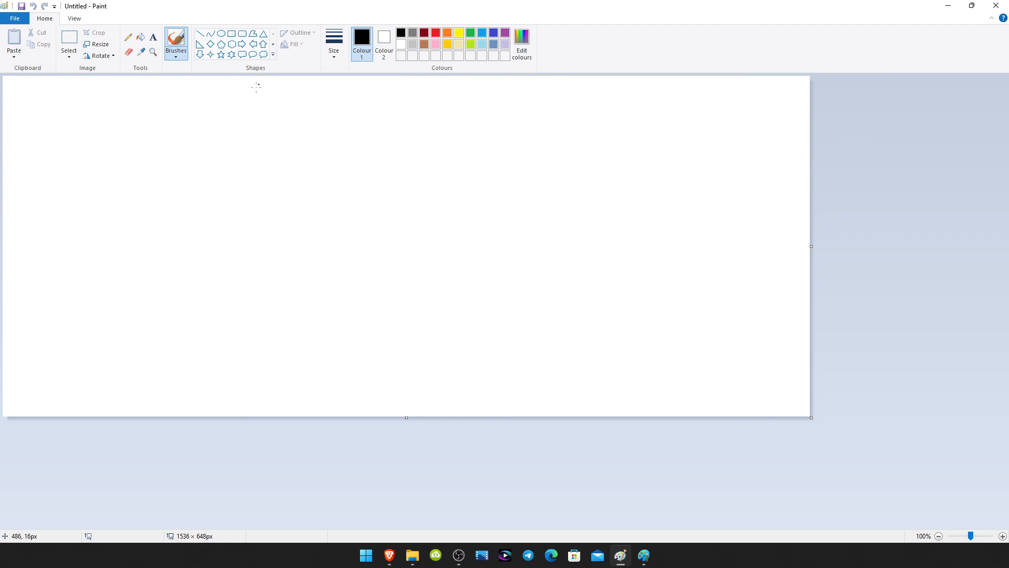
{"action": "mouse_move", "coordinate": [119, 166]}
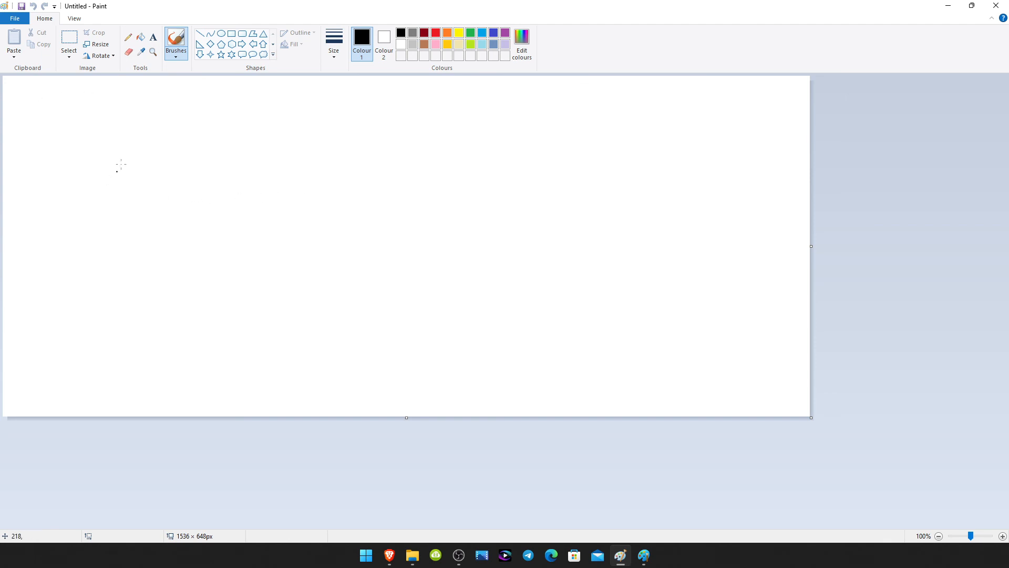
{"action": "mouse_move", "coordinate": [179, 154]}
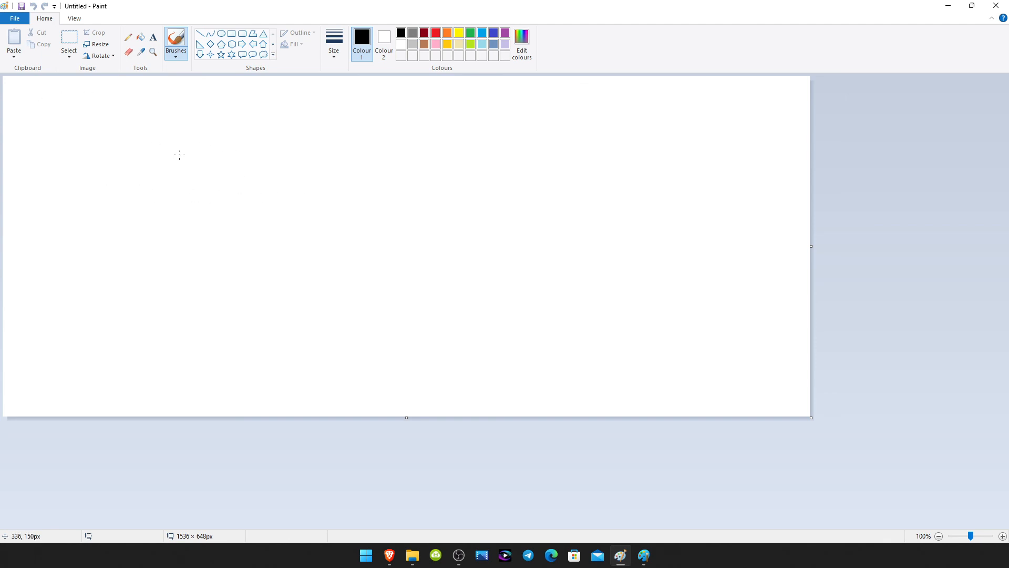